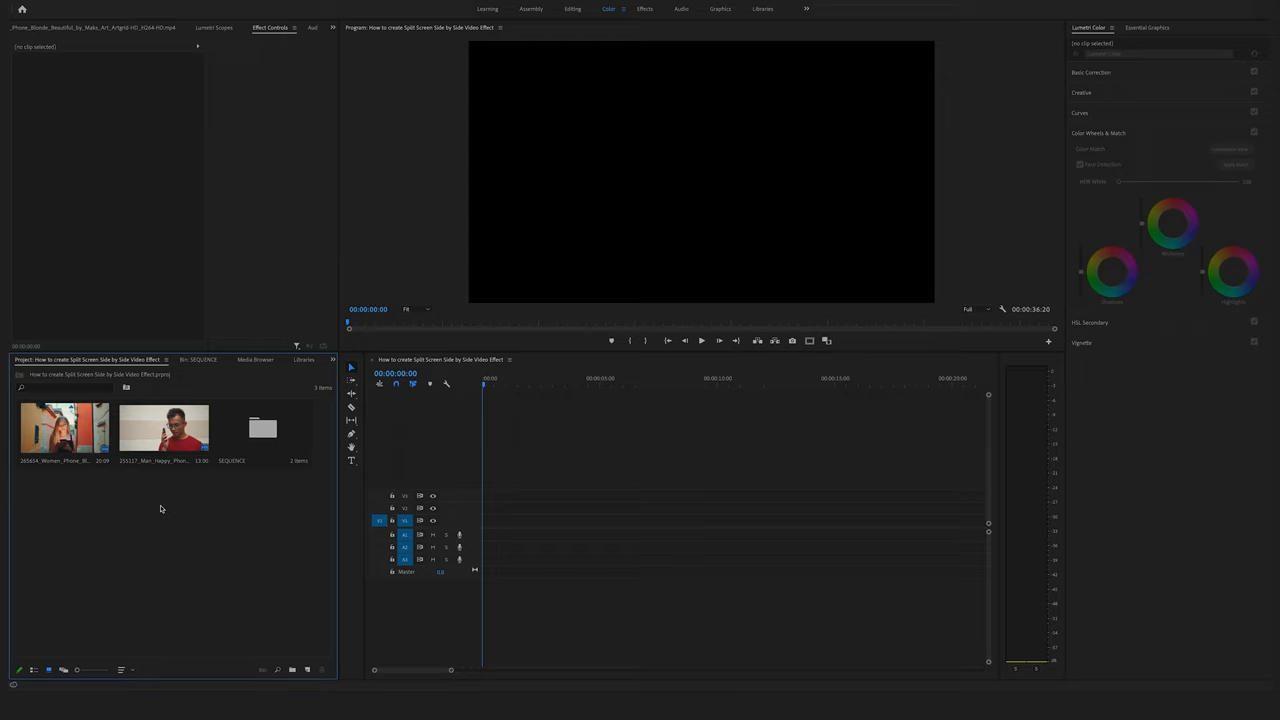
{"action": "mouse_move", "coordinate": [145, 480]}
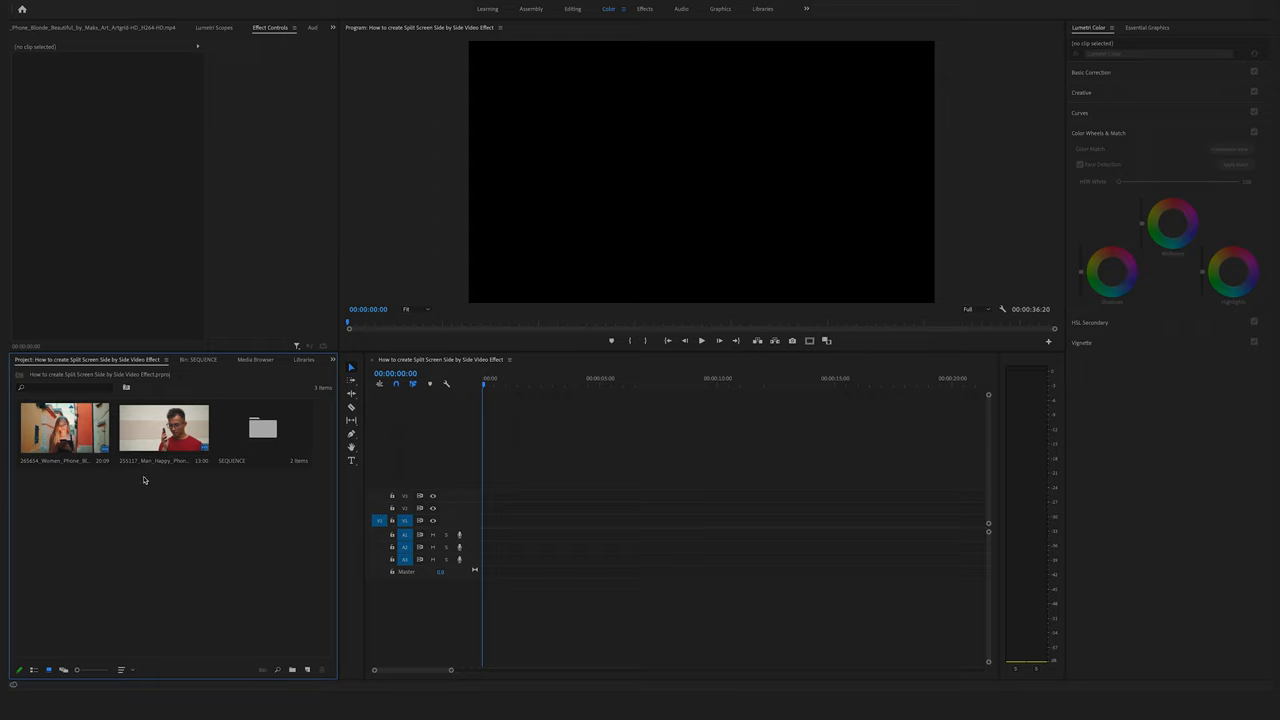
- Drag the woman and man clips into the sequence, woman on V2 and man on V1
{"action": "left_click_drag", "start_coordinate": [163, 428], "coordinate": [630, 485]}
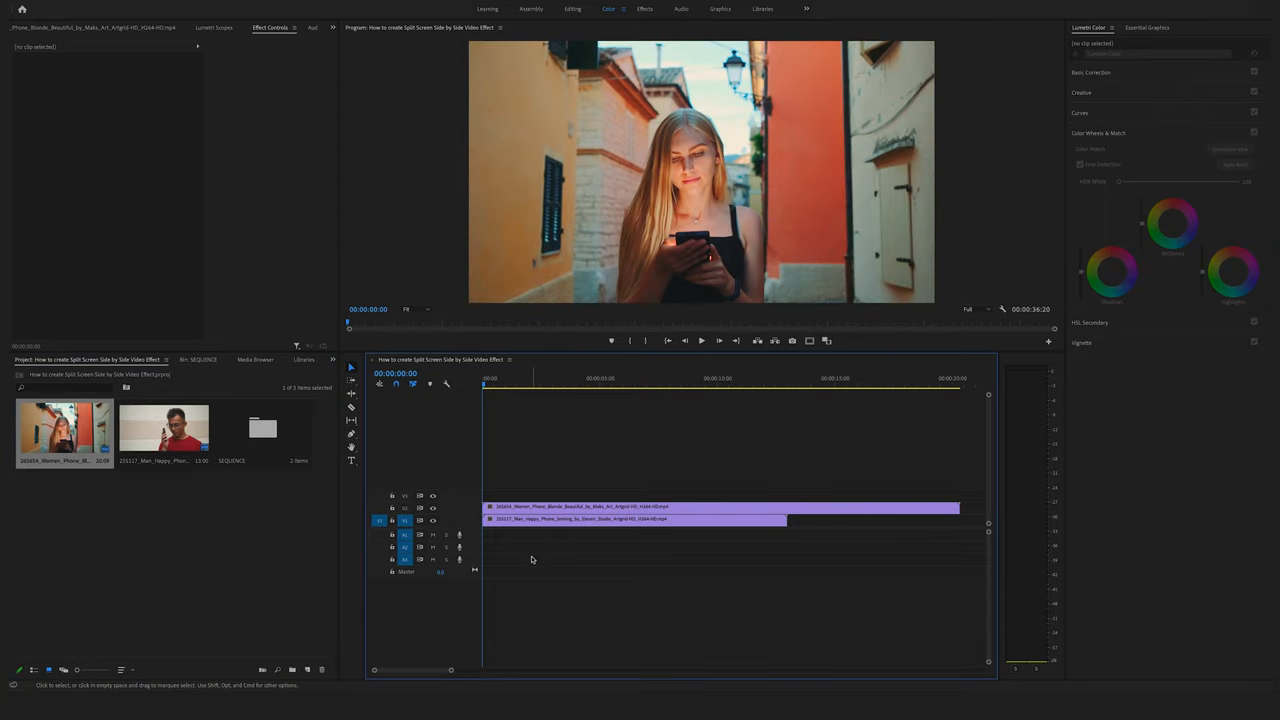
- Select the woman clip and scrub its Position X leftward to reveal the man
{"action": "left_click", "coordinate": [718, 507]}
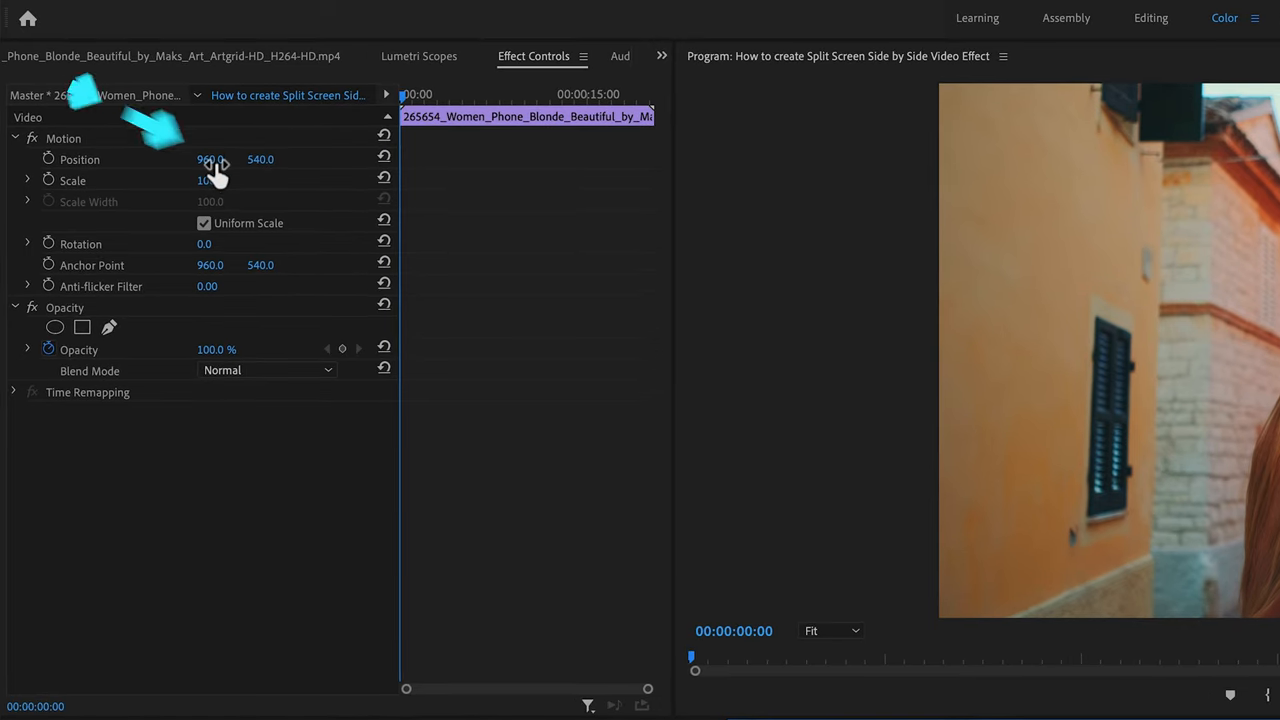
{"action": "left_click_drag", "start_coordinate": [210, 159], "coordinate": [195, 170]}
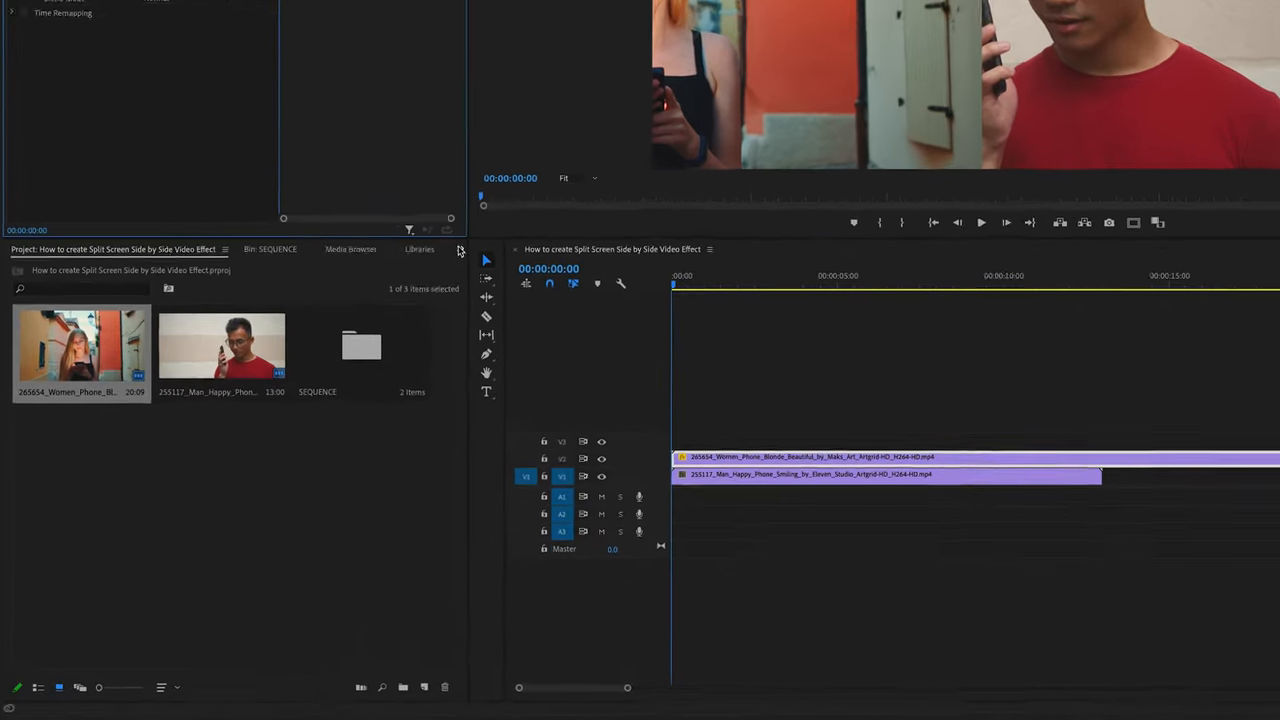
- Search the Effects panel for 'crop' and apply Crop to the V2 woman clip
{"action": "left_click", "coordinate": [463, 168]}
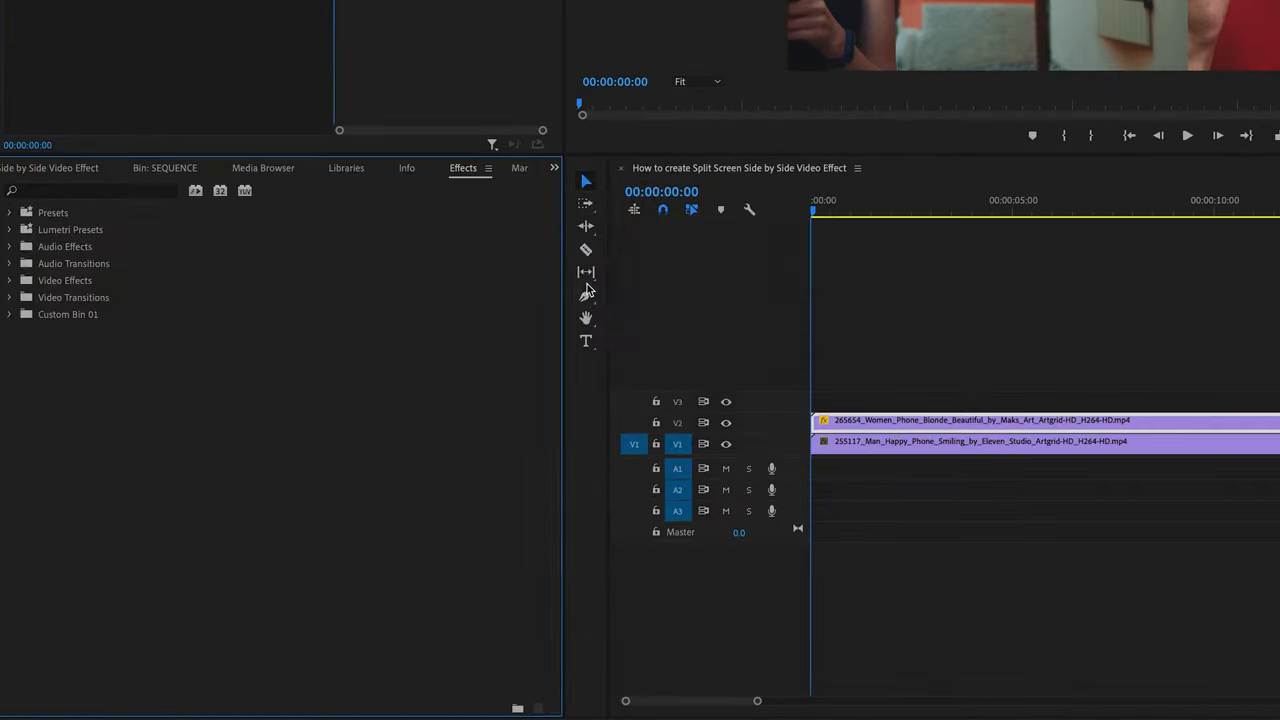
{"action": "left_click", "coordinate": [90, 191]}
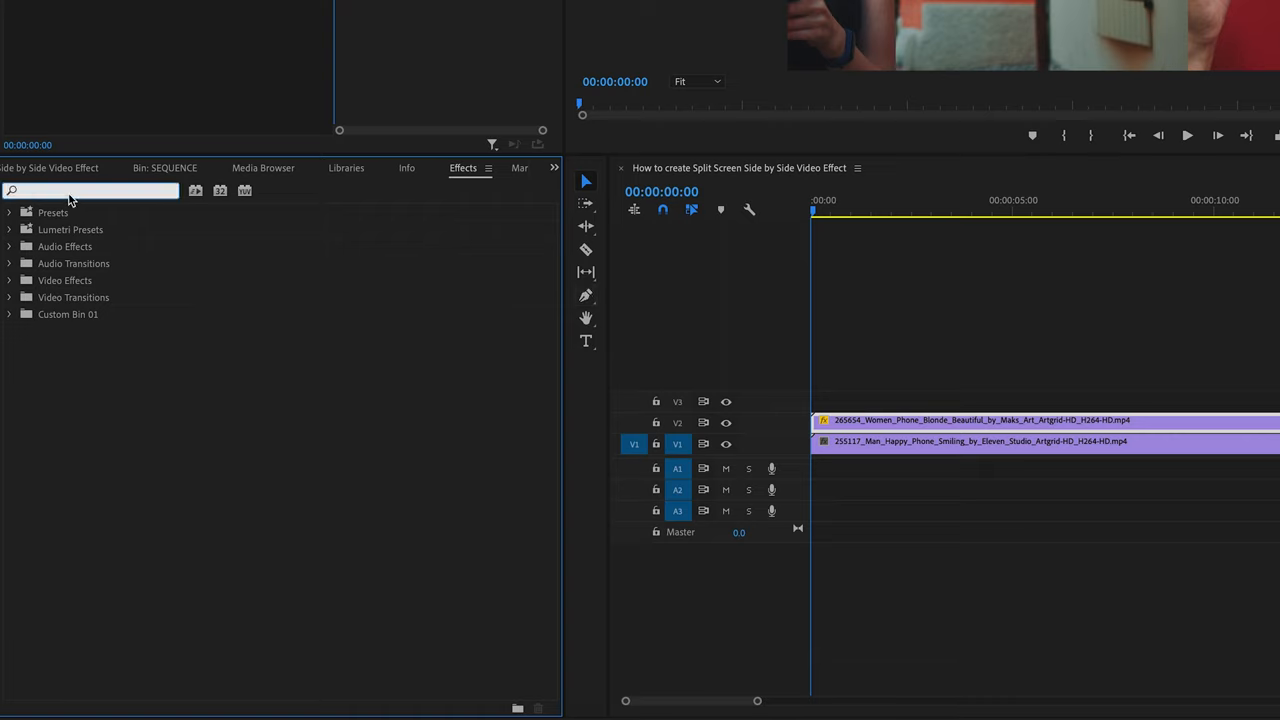
{"action": "type", "text": "crop"}
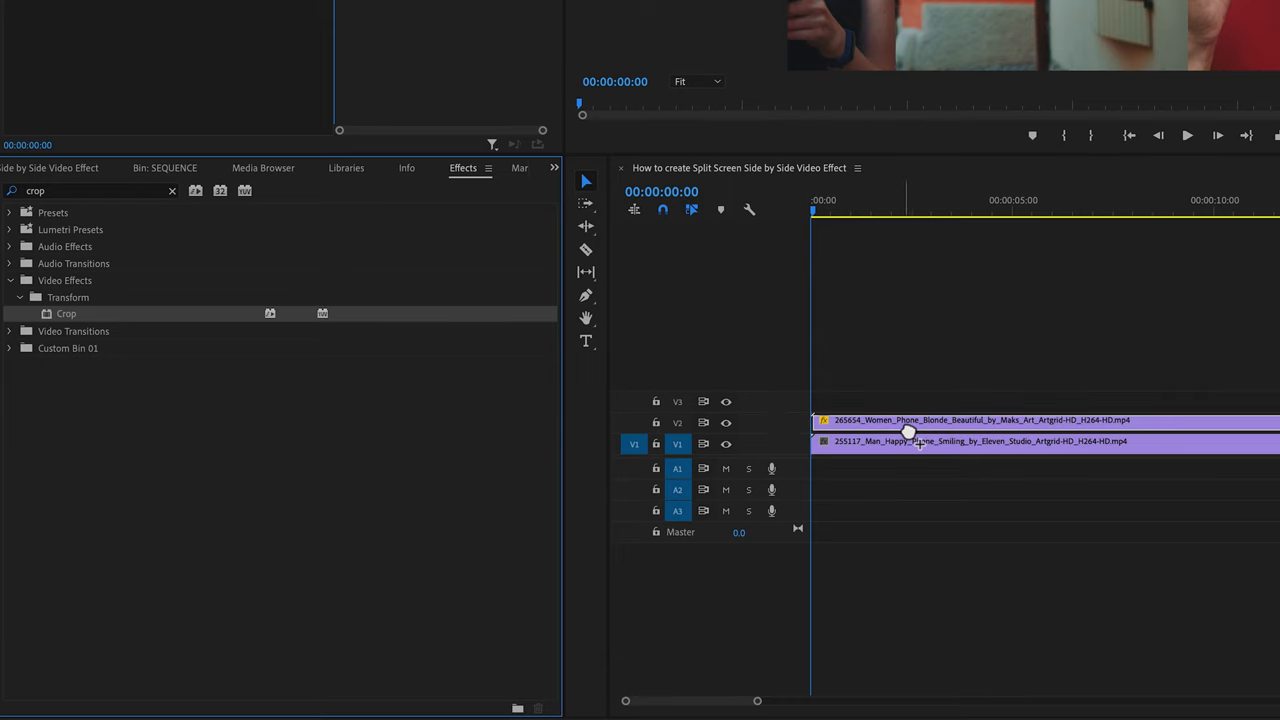
{"action": "left_click", "coordinate": [910, 420]}
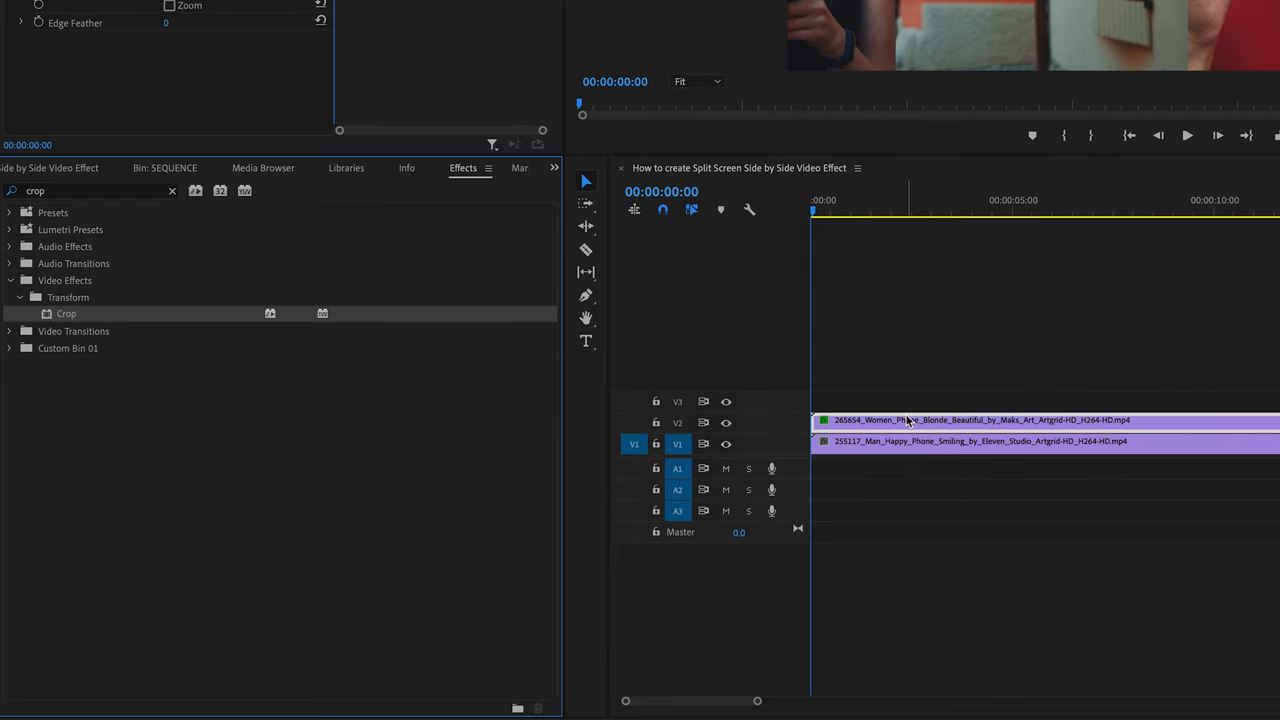
- Open the woman clip's Effect Controls and select the Crop effect for adjustment
{"action": "left_click", "coordinate": [608, 8]}
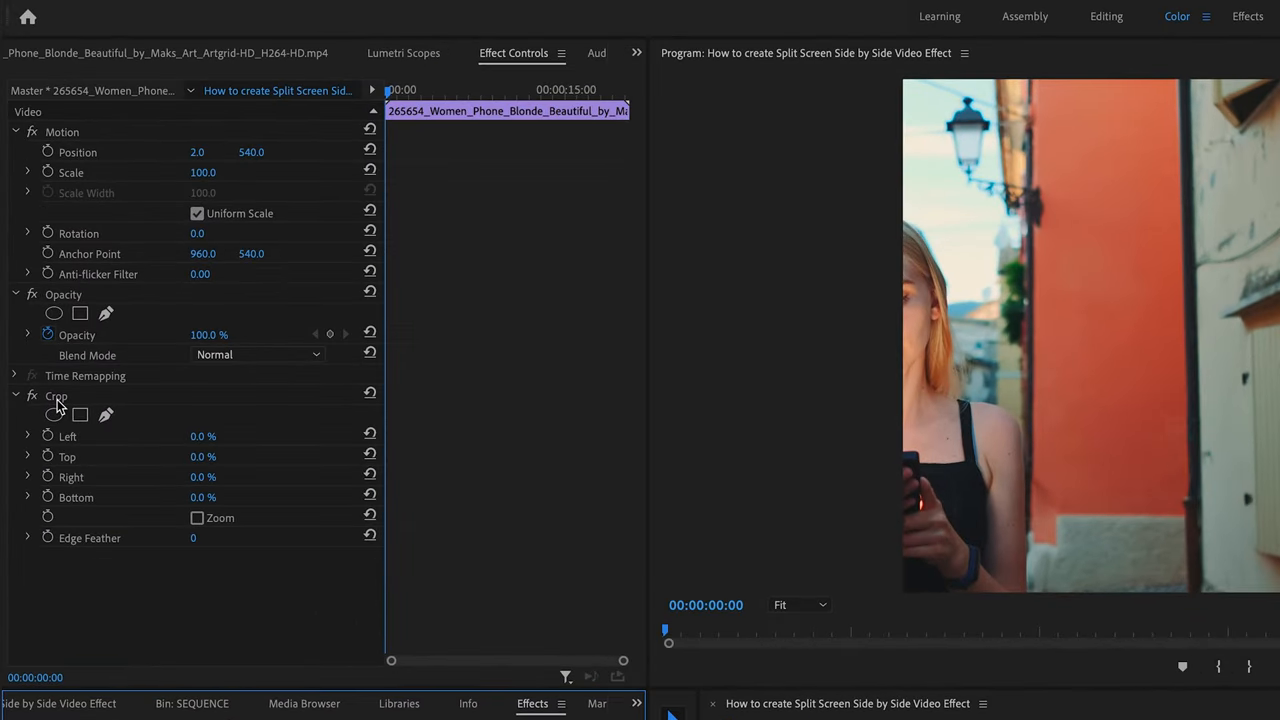
{"action": "left_click", "coordinate": [57, 395]}
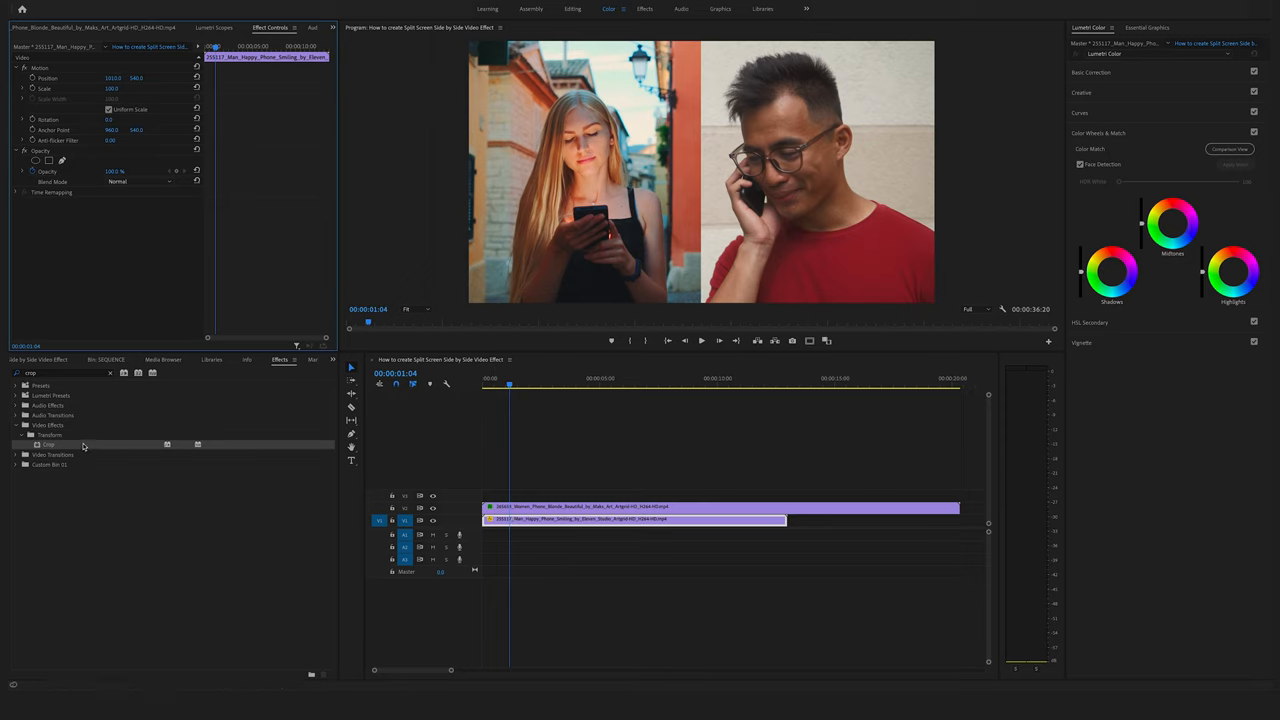
{"action": "mouse_move", "coordinate": [510, 480]}
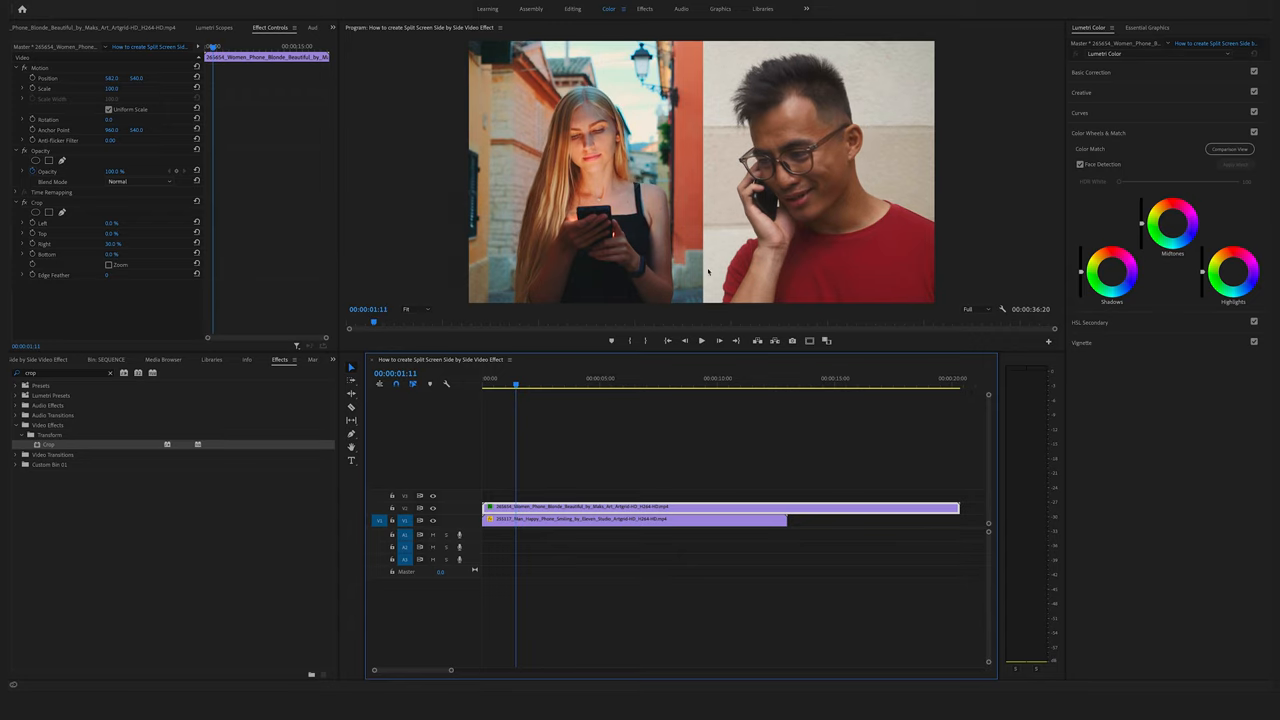
{"action": "mouse_move", "coordinate": [687, 318]}
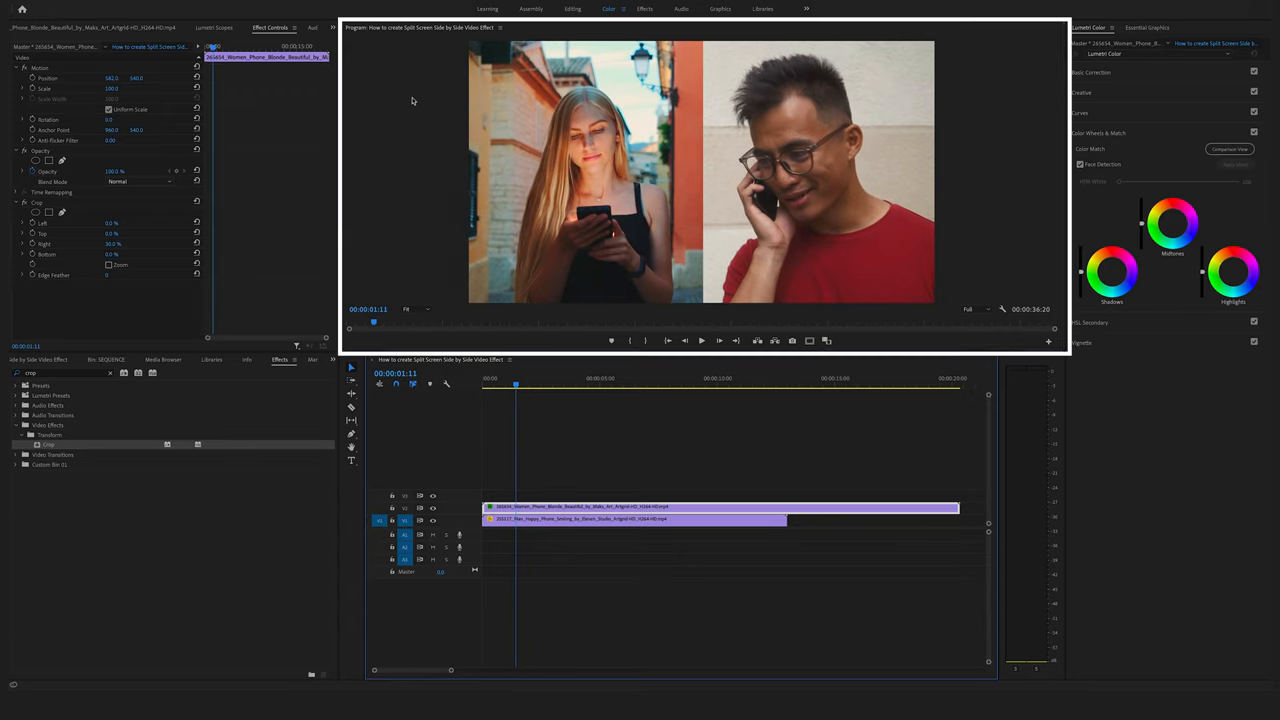
- Turn on rulers around the program monitor
{"action": "left_click", "coordinate": [612, 12]}
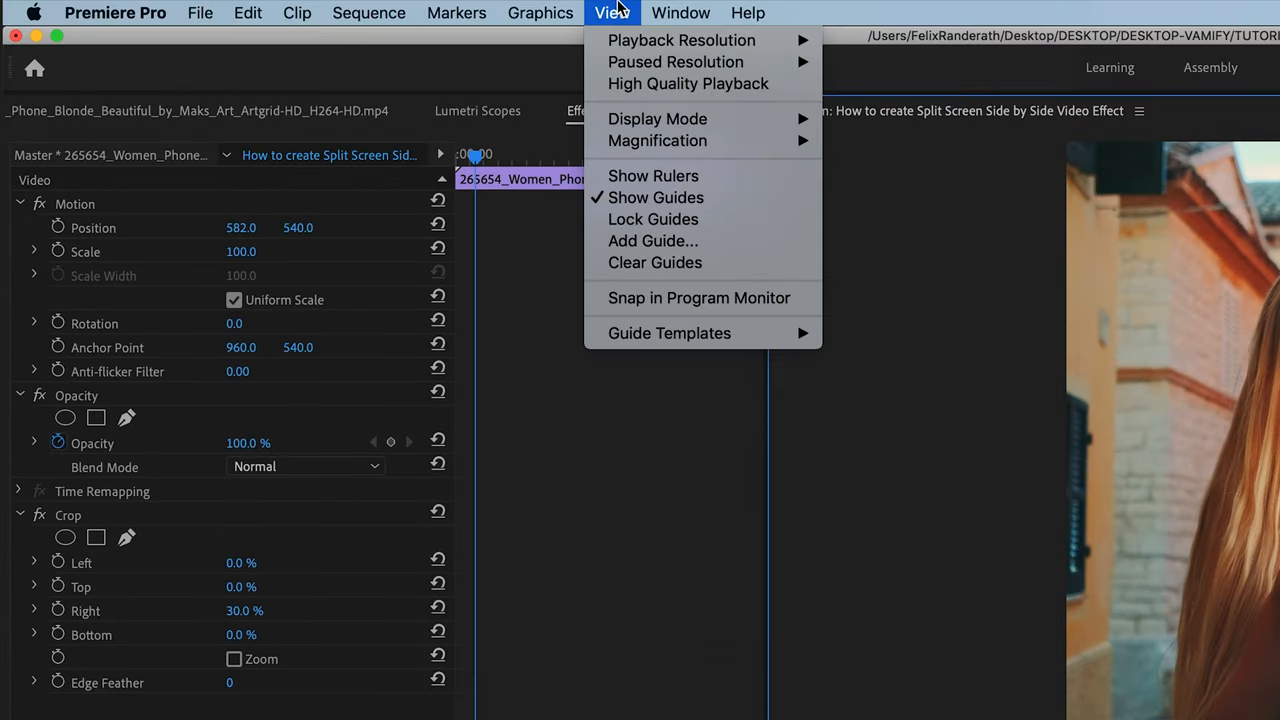
{"action": "mouse_move", "coordinate": [700, 176]}
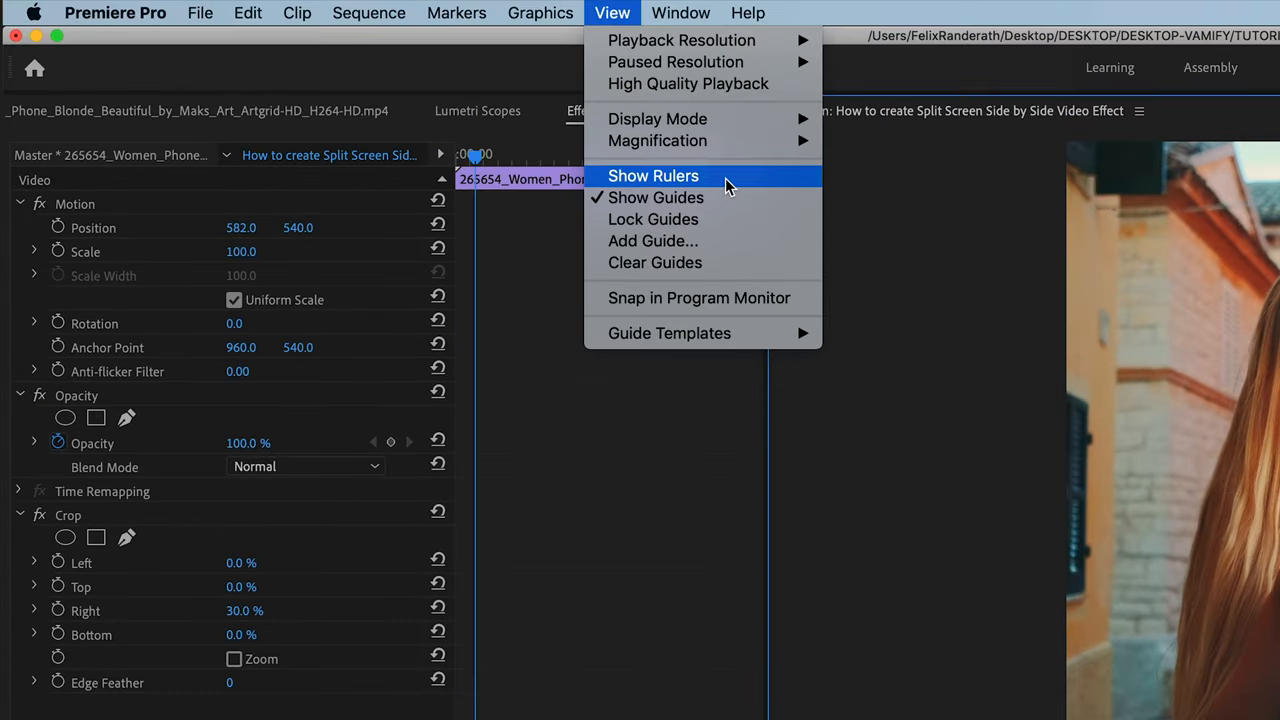
{"action": "left_click", "coordinate": [653, 175]}
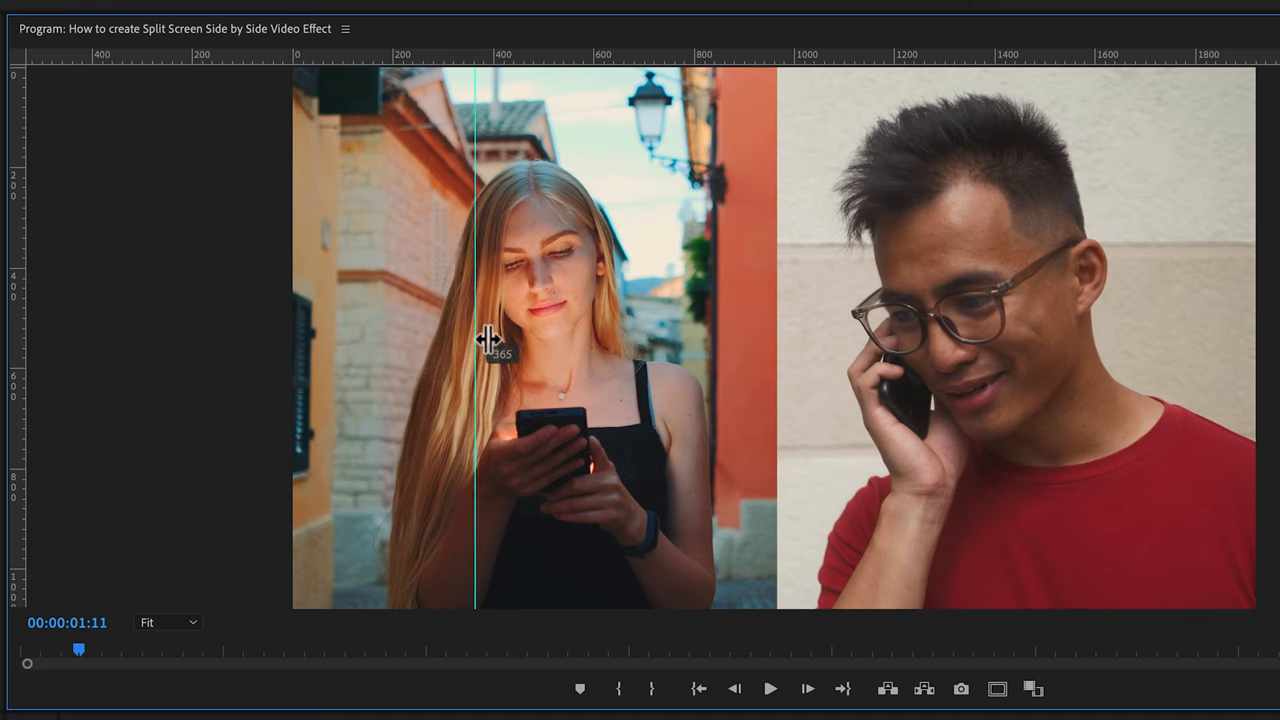
- Drag a vertical guide onto the frame and align it with the clips' dividing edge
{"action": "left_click_drag", "start_coordinate": [480, 335], "coordinate": [780, 332]}
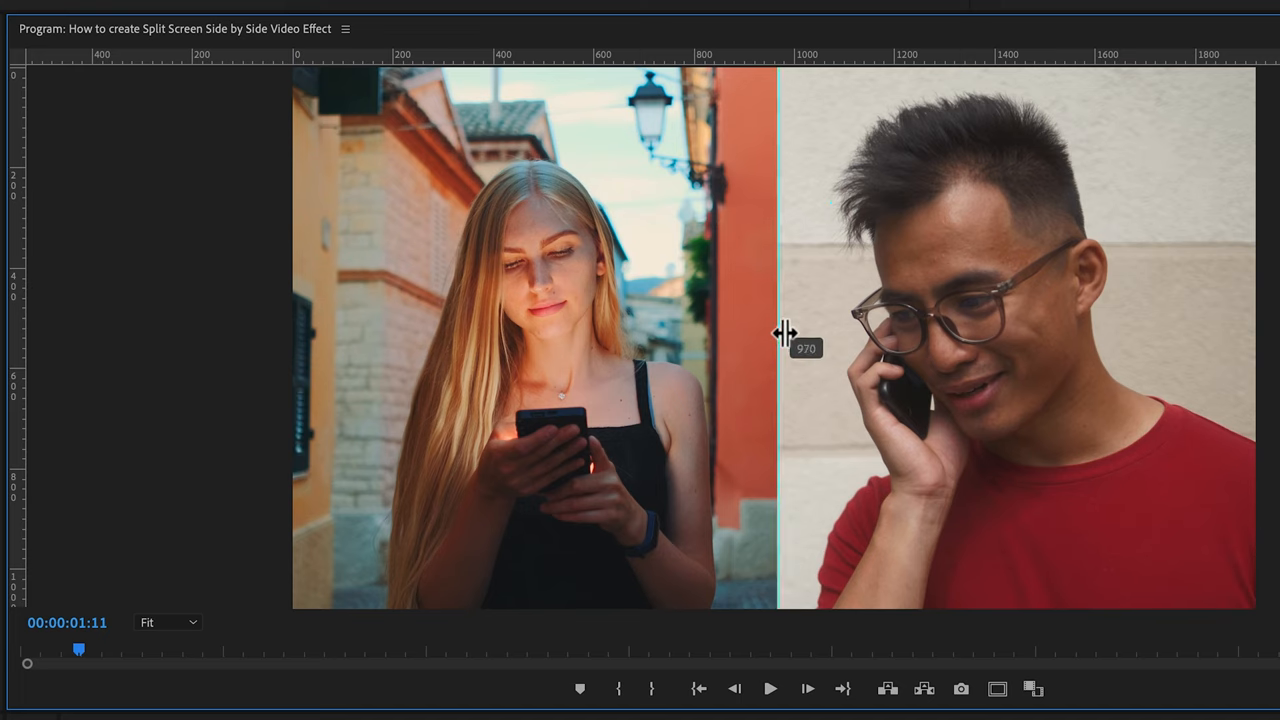
{"action": "left_click_drag", "start_coordinate": [785, 333], "coordinate": [775, 333]}
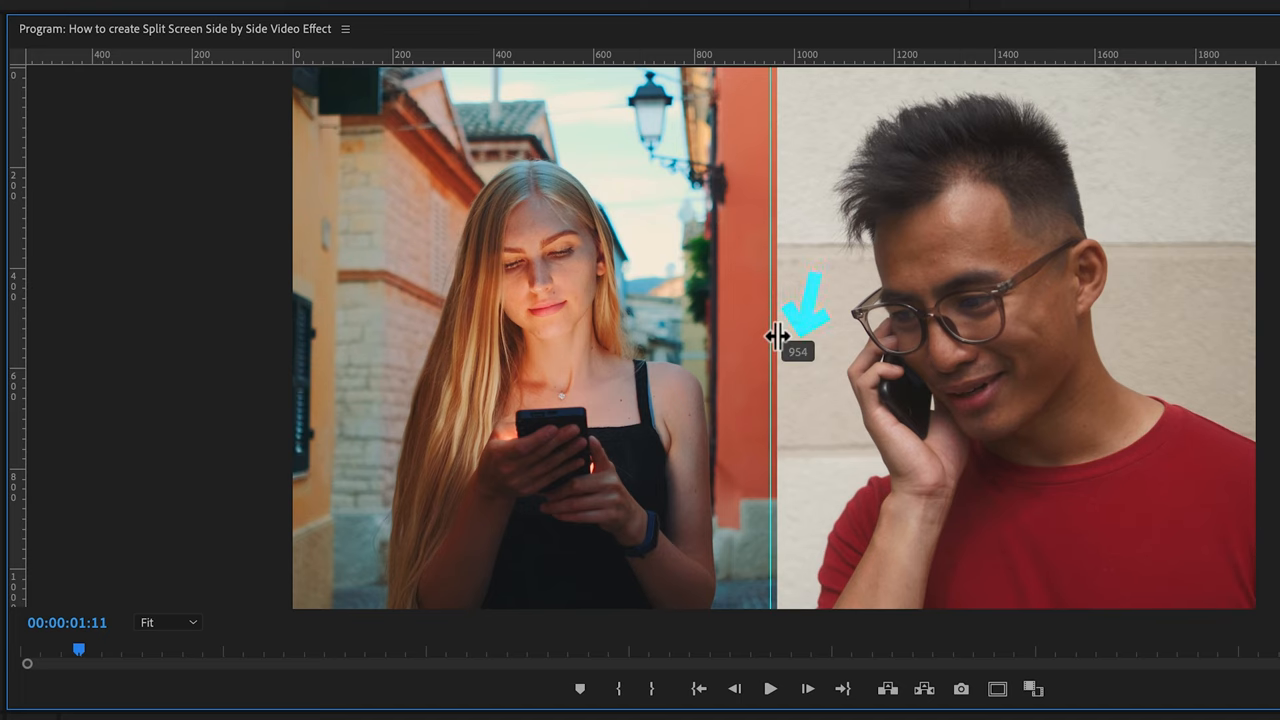
{"action": "left_click_drag", "start_coordinate": [782, 337], "coordinate": [790, 337]}
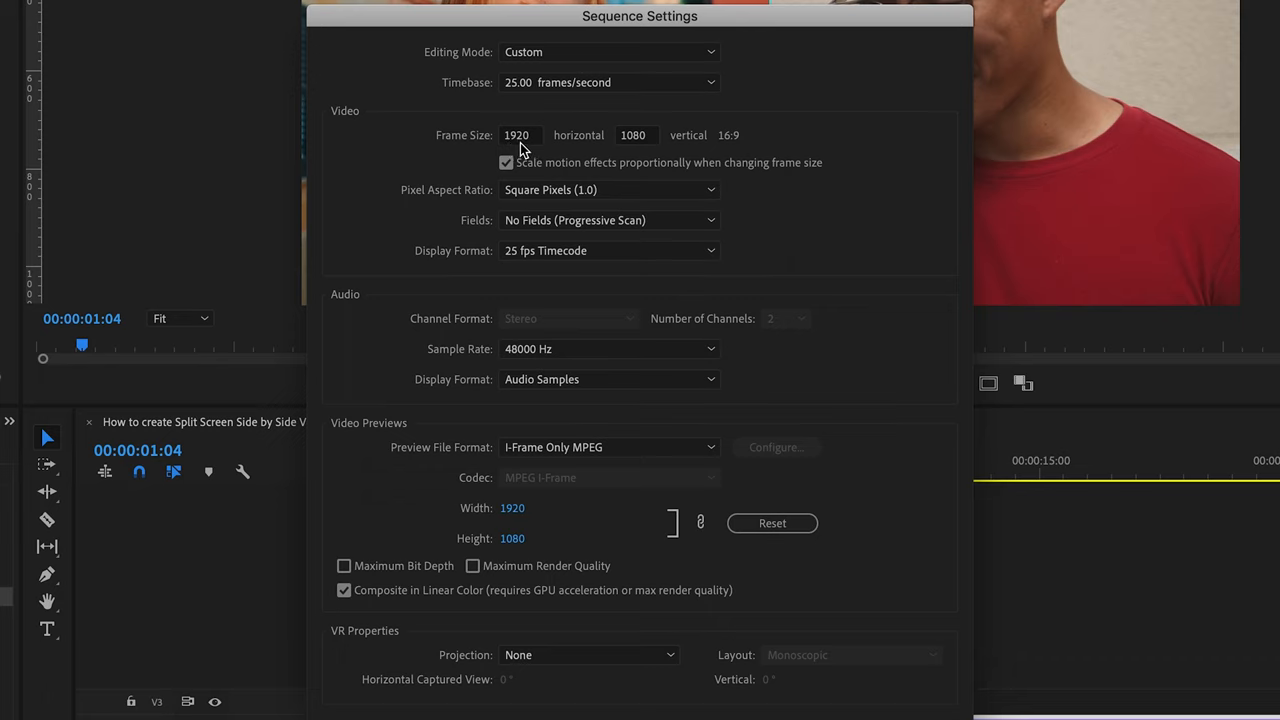
{"action": "mouse_move", "coordinate": [575, 150]}
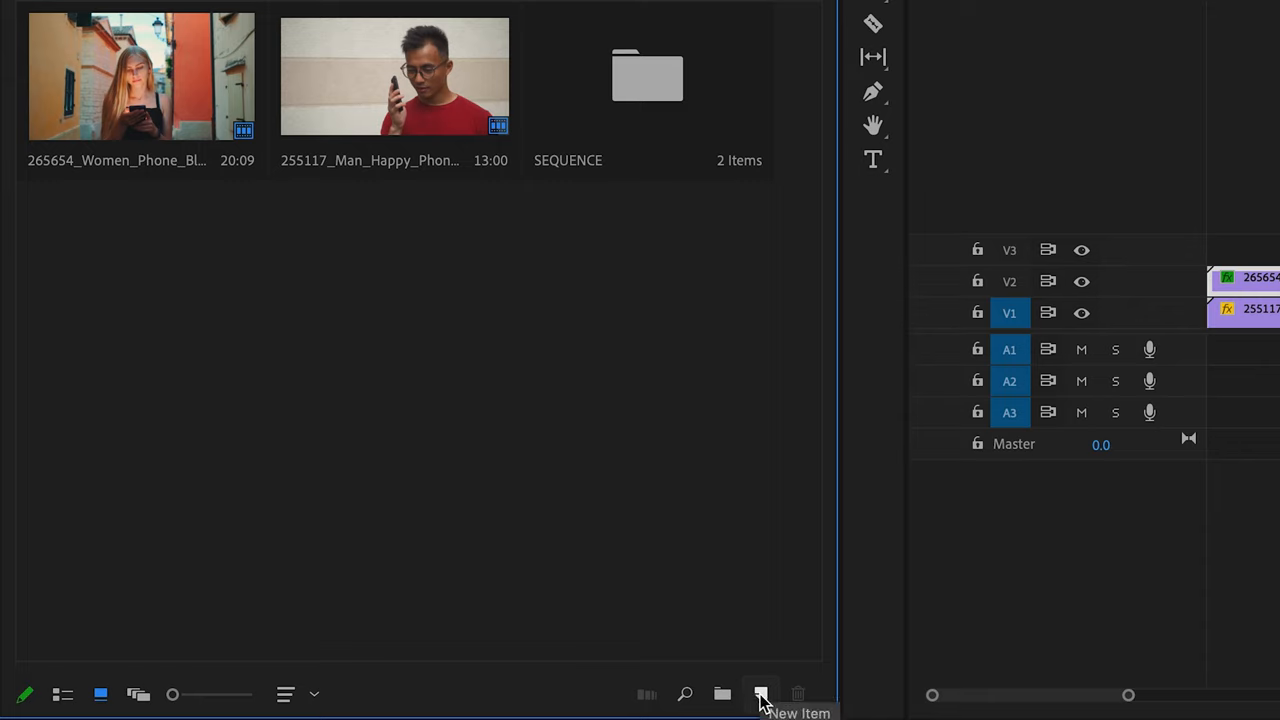
- Open the Project panel's New Item menu
{"action": "left_click", "coordinate": [760, 693]}
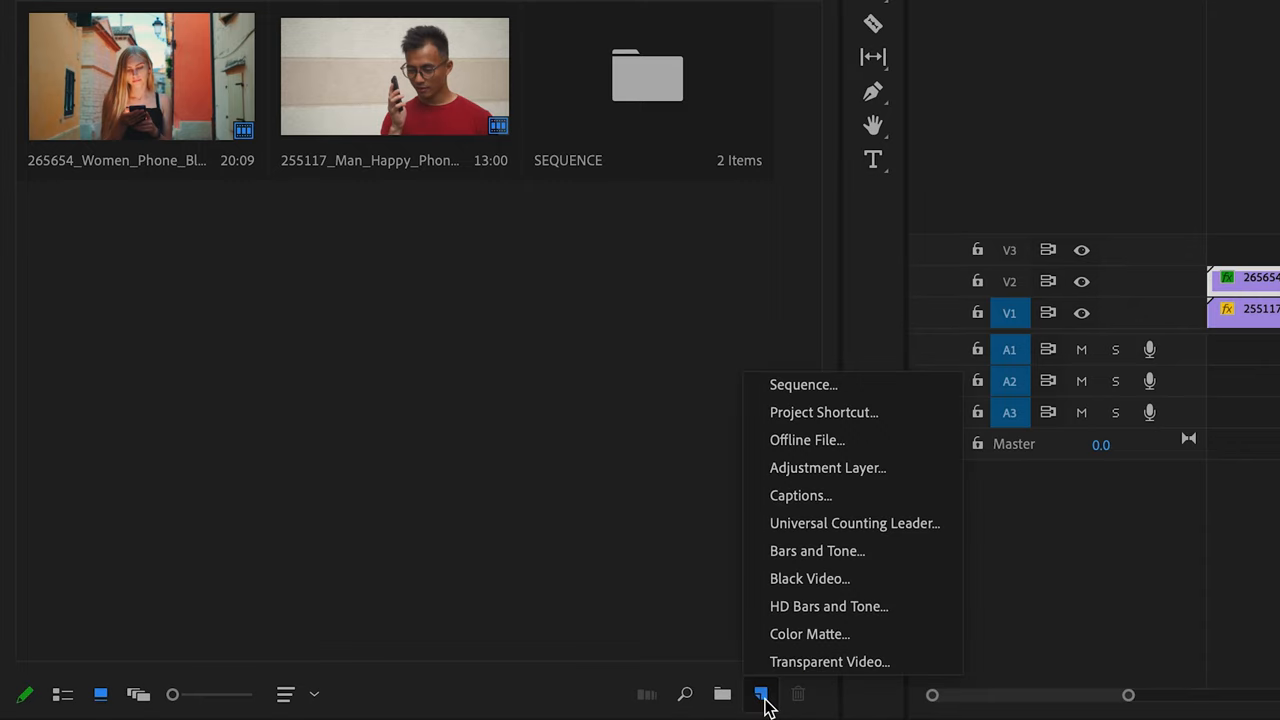